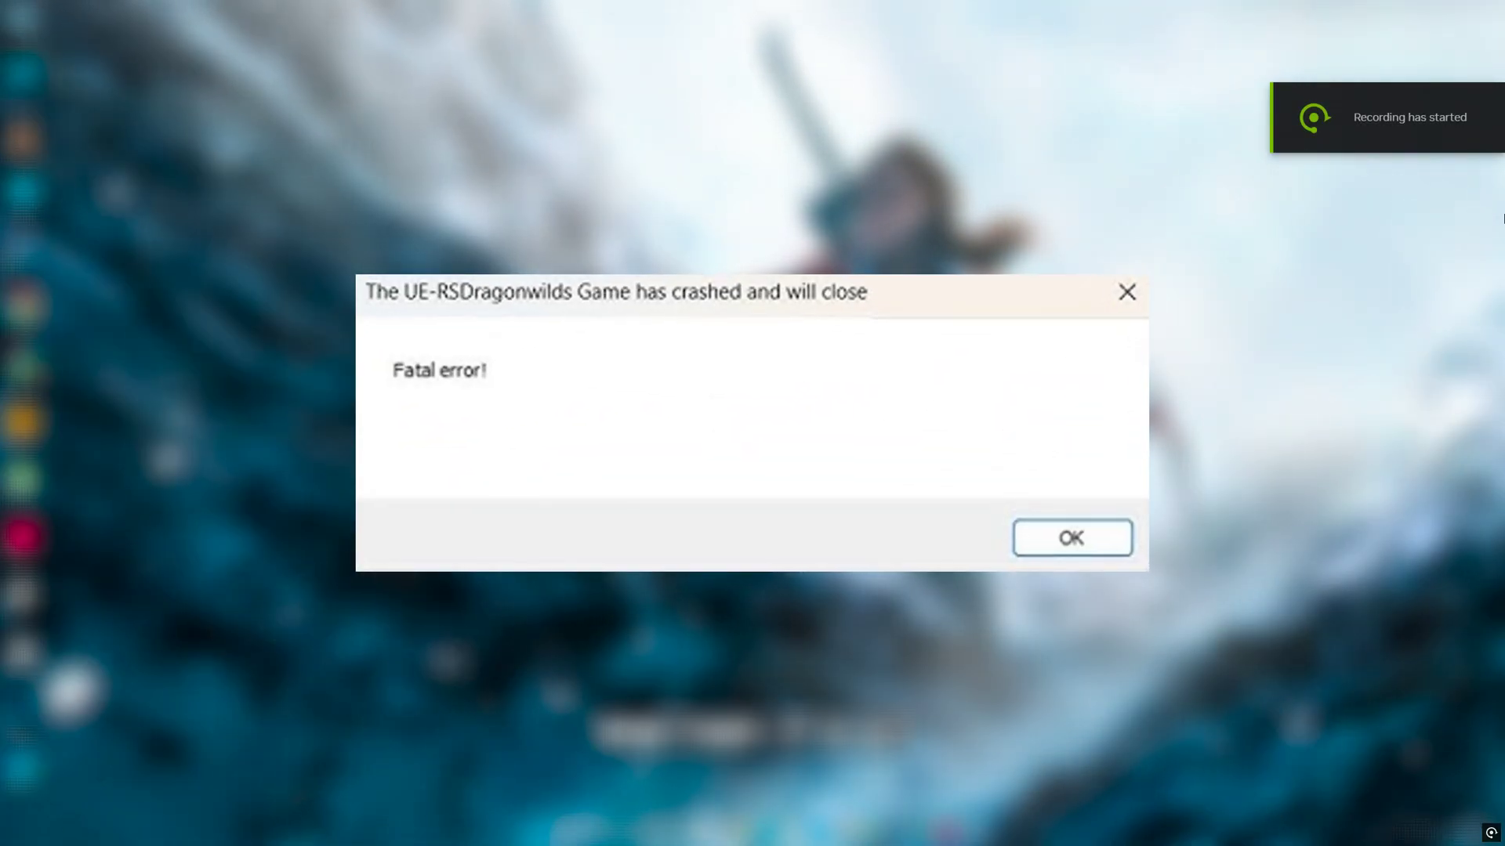
- Dismiss the 'UE-RSDragonwilds Game has crashed' fatal error dialog with OK
click(1069, 538)
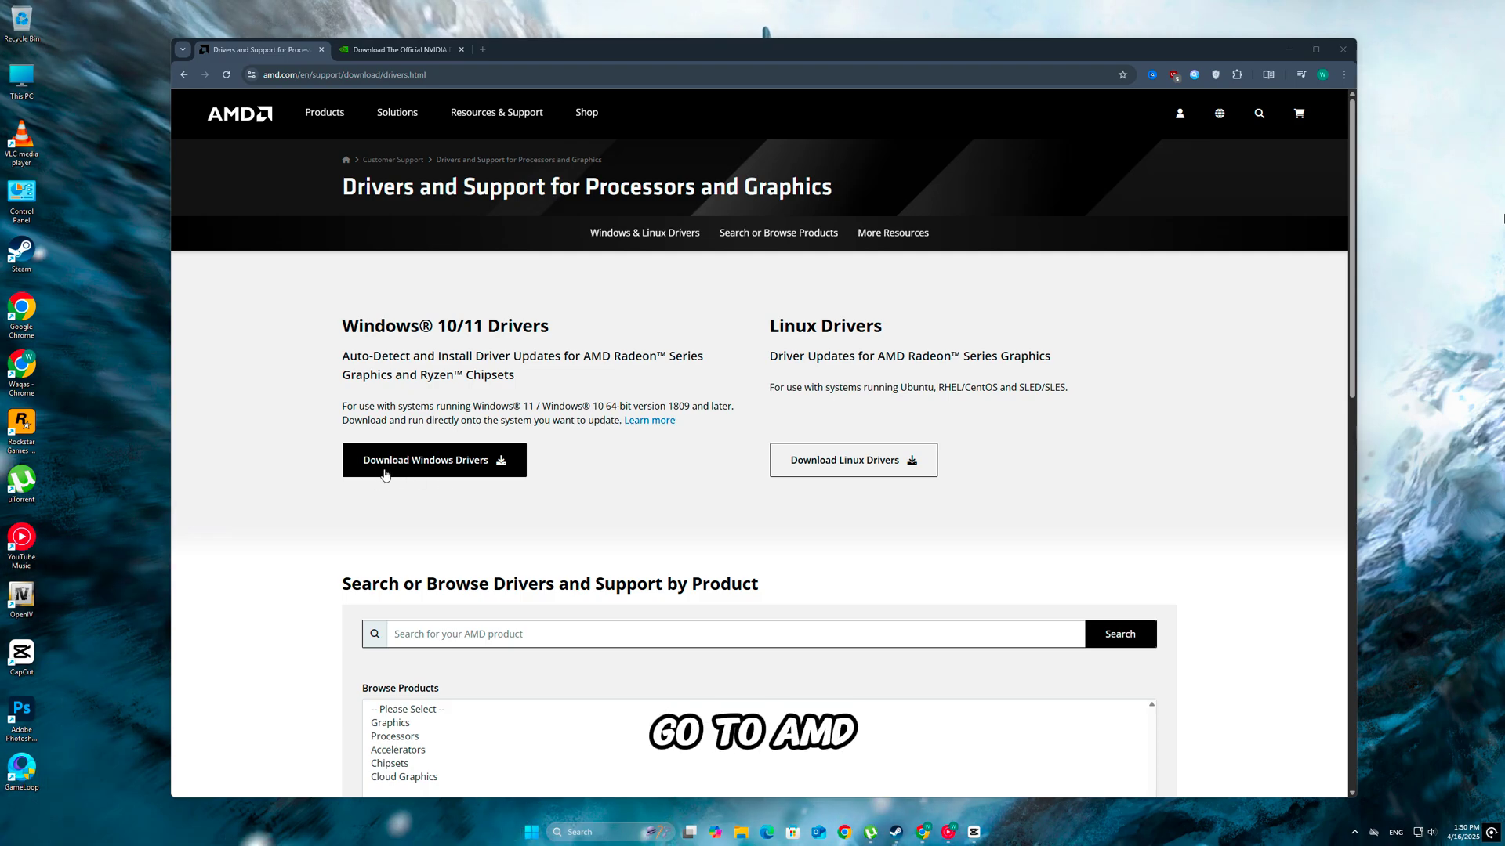
mouse_move(602, 469)
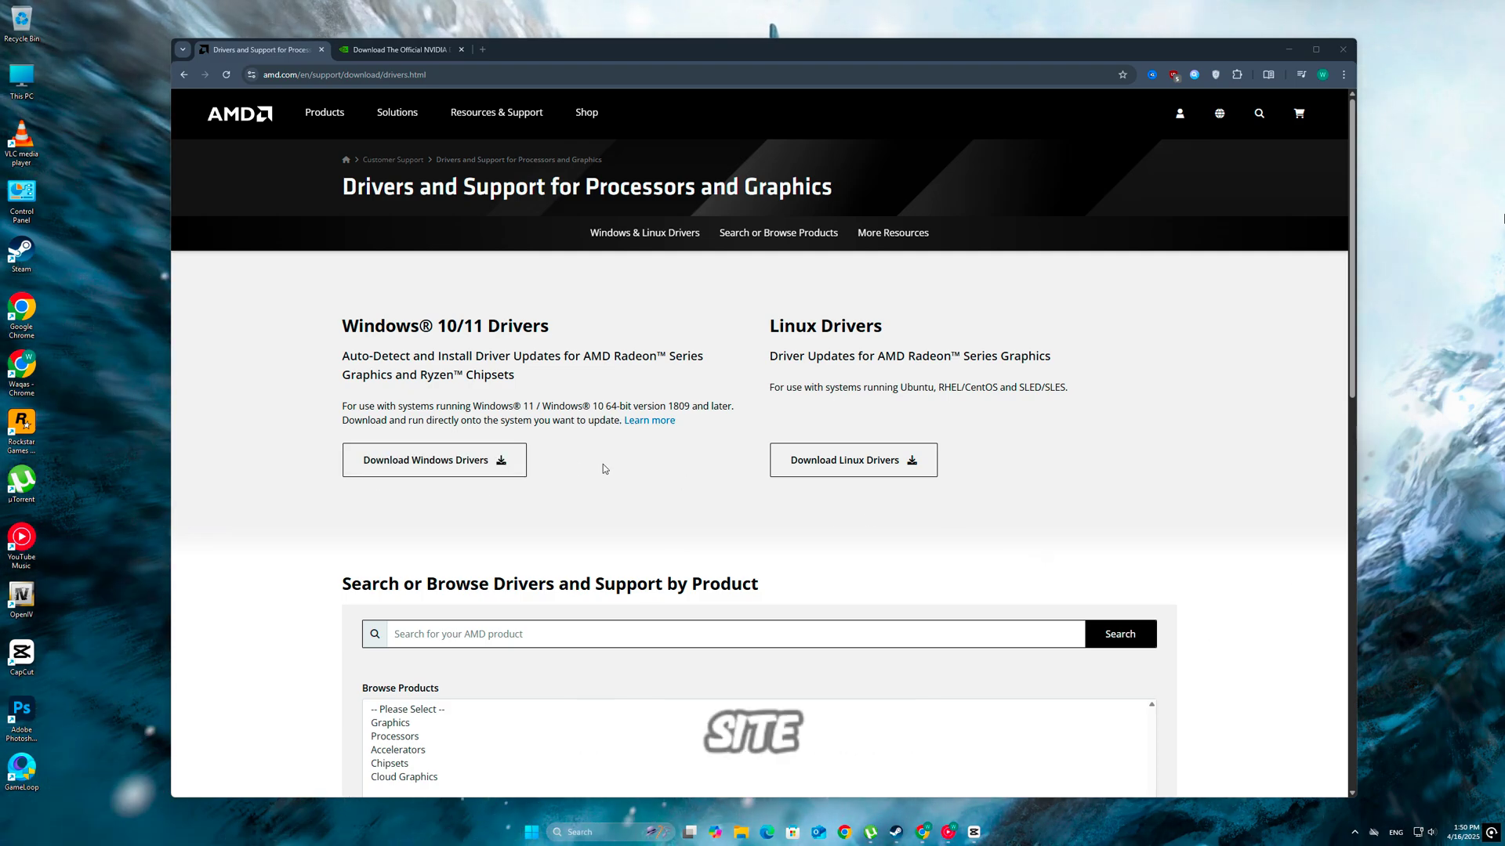
- Start the AMD Windows driver download from the AMD Drivers and Support page
scroll(down, 3)
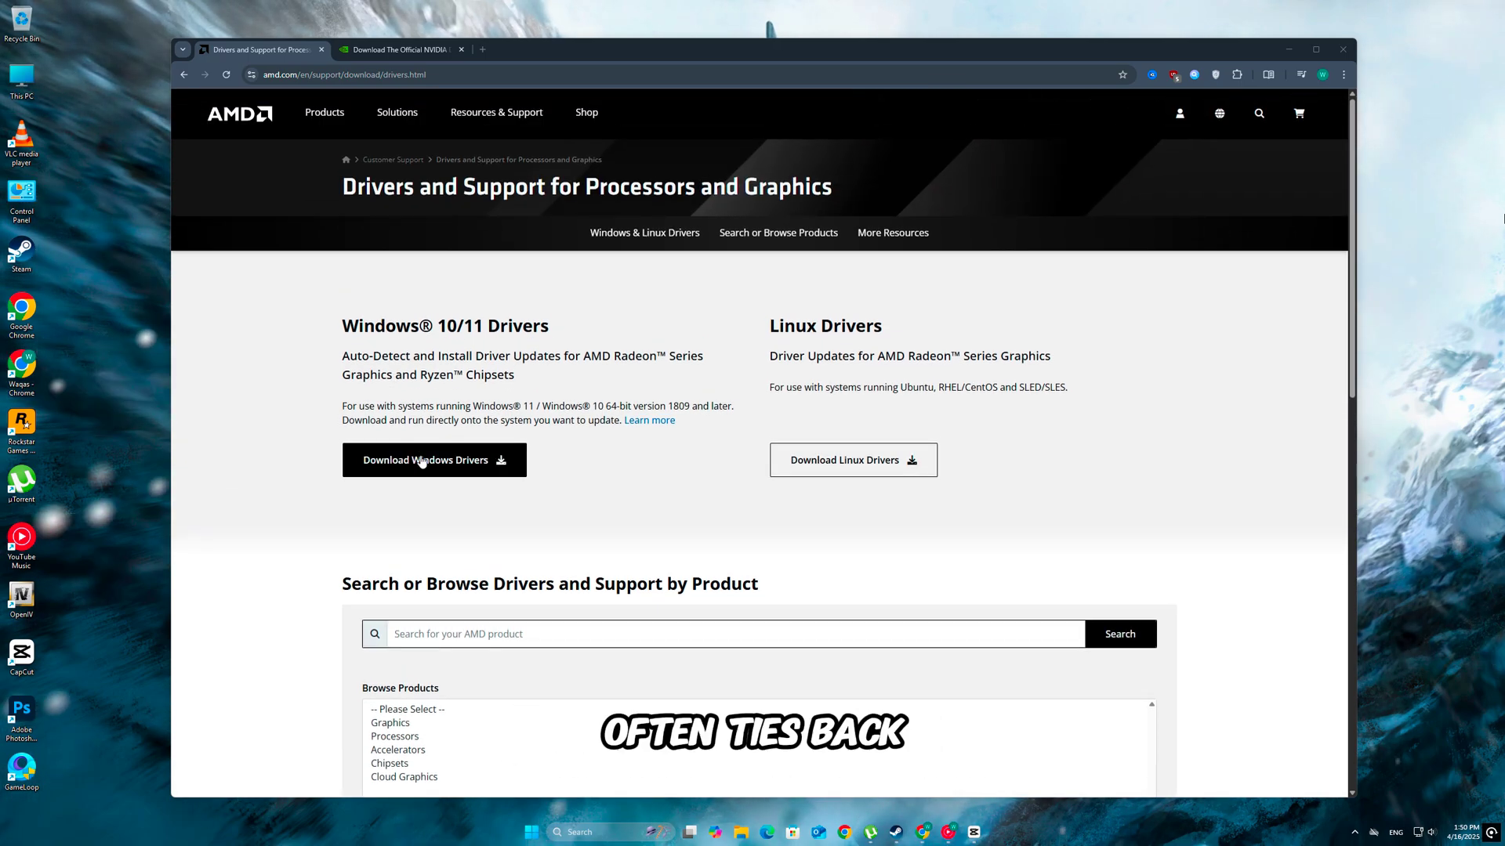
click(401, 49)
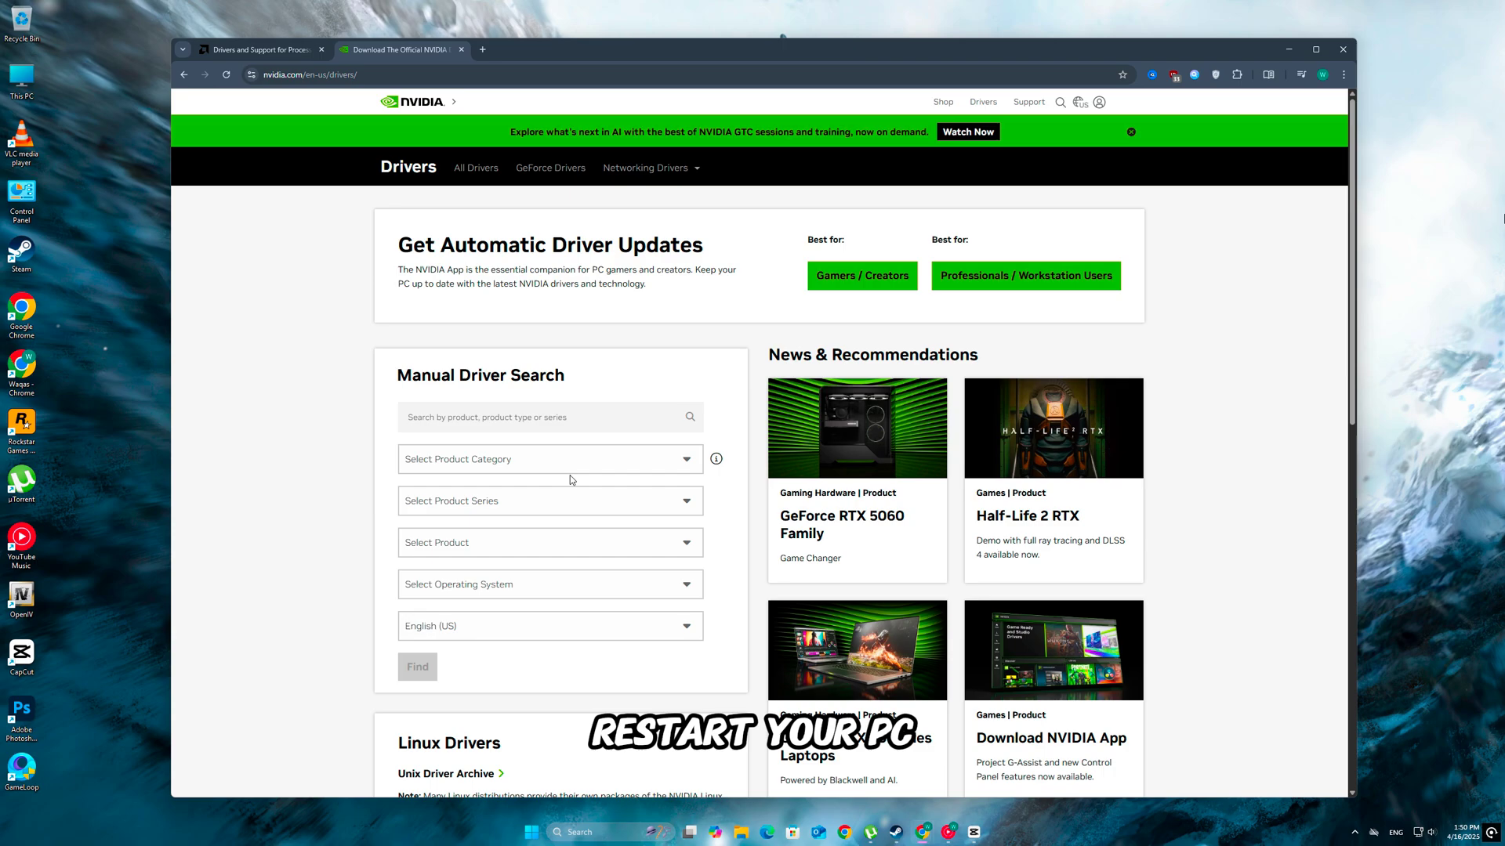
- Go to the Manual Driver Search area on NVIDIA's drivers page
click(548, 460)
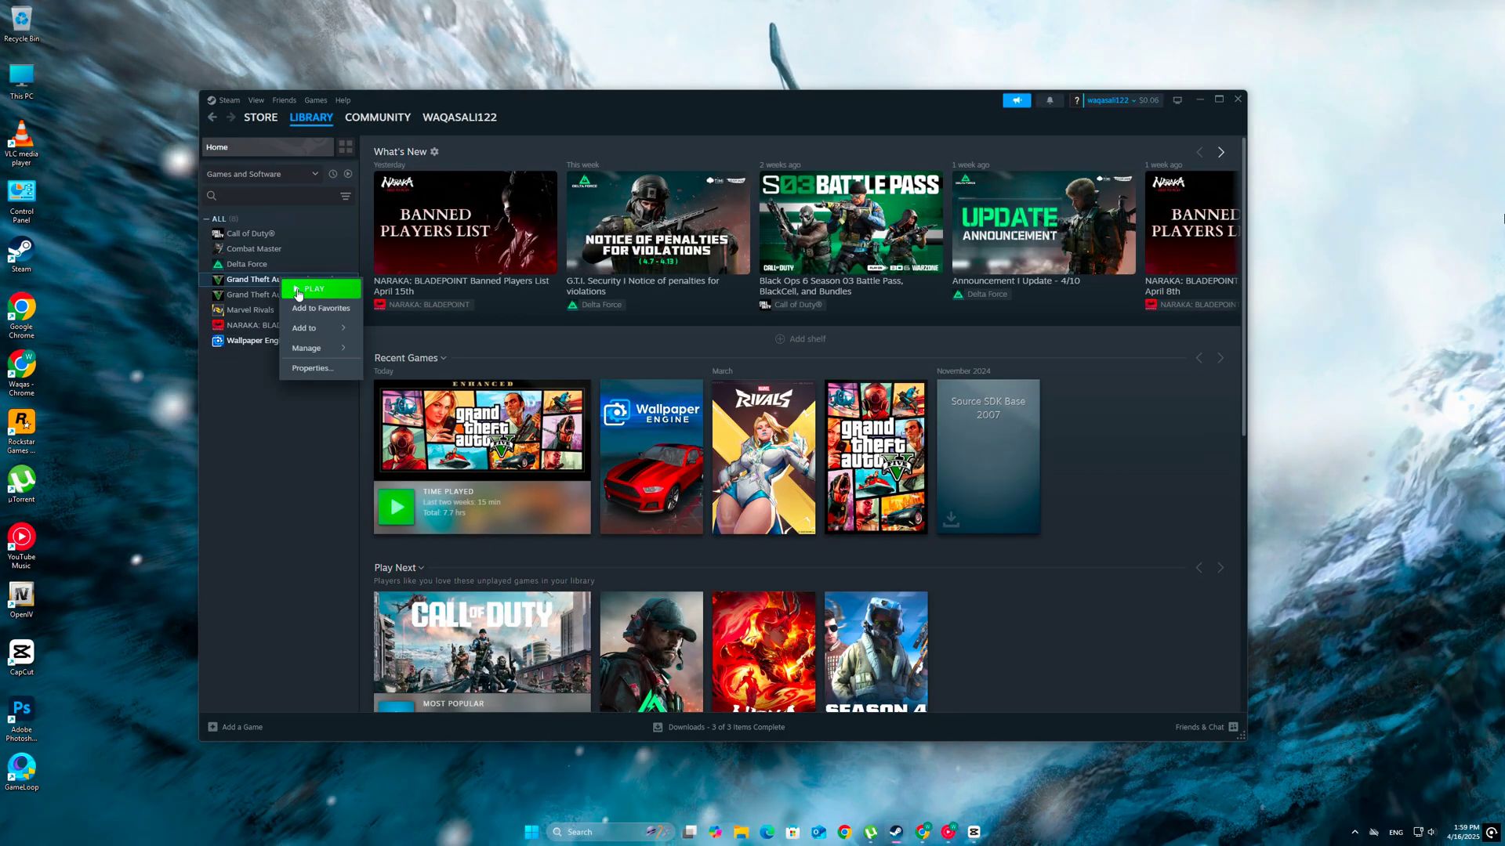
- View the Installed Files section of Grand Theft Auto V Enhanced's Steam properties
click(312, 366)
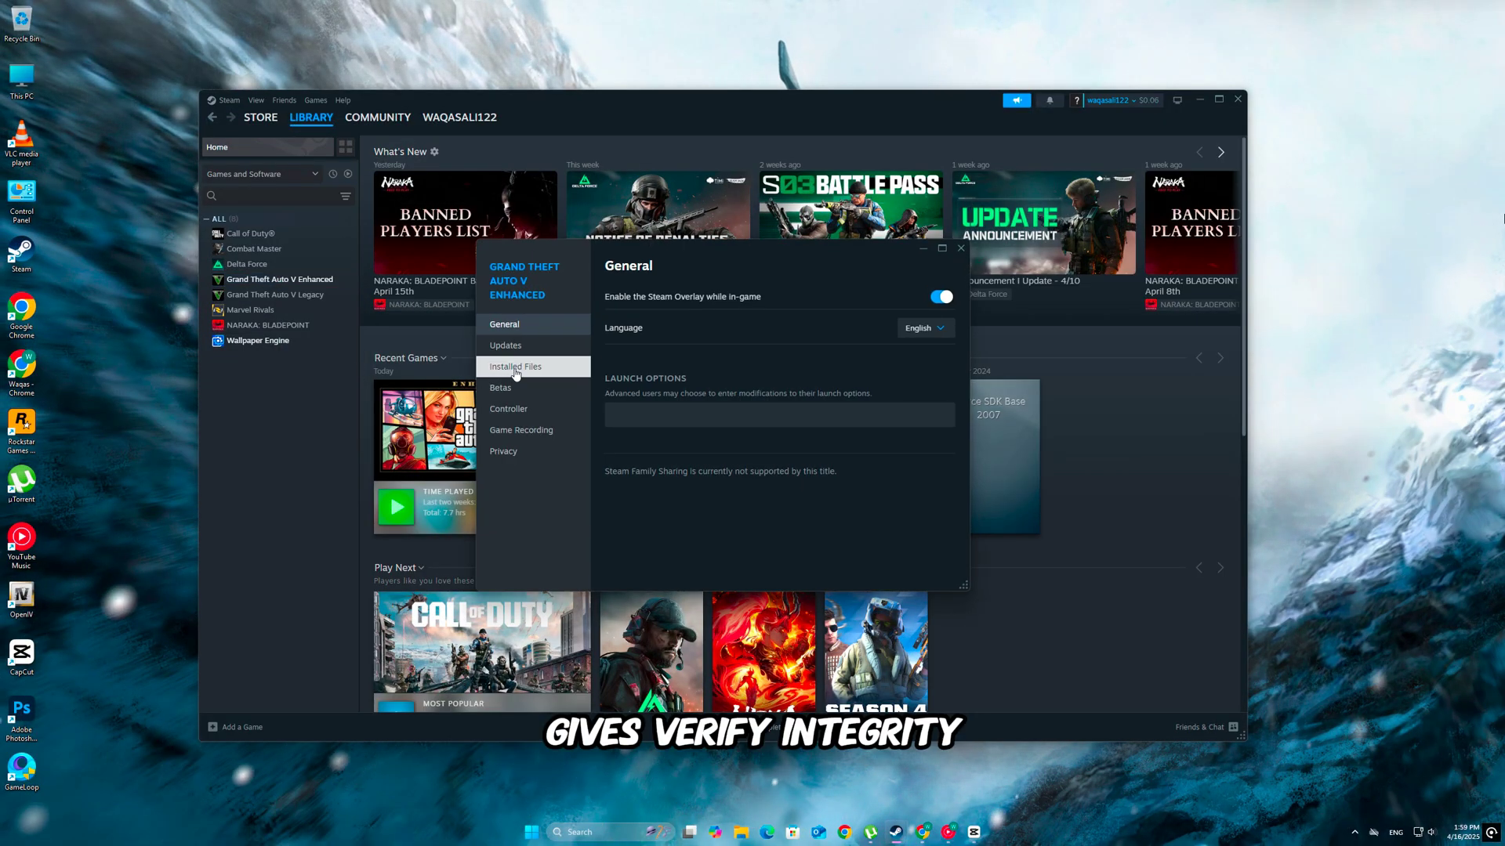
click(516, 367)
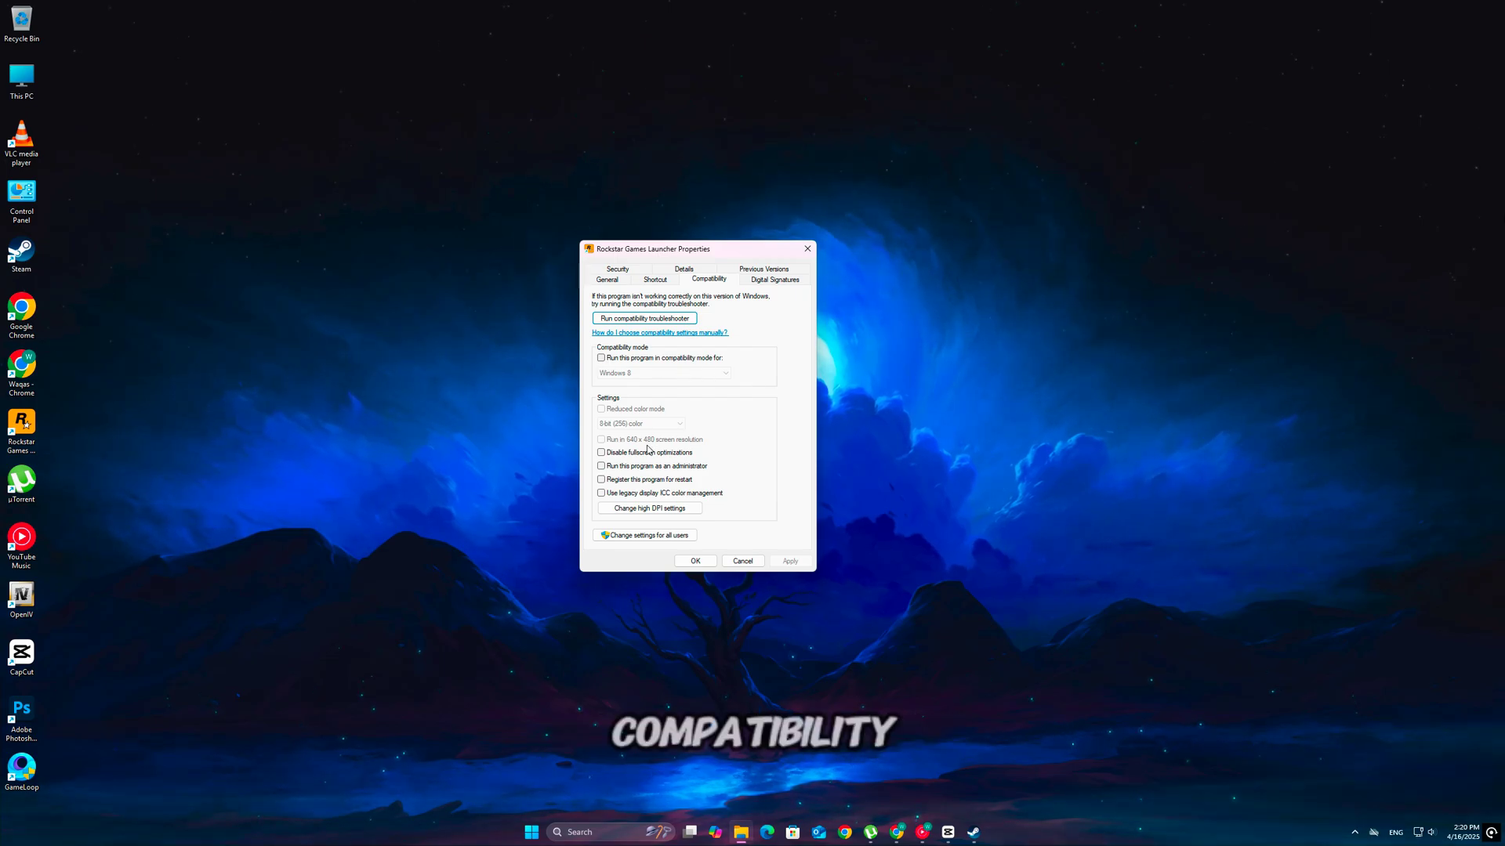
- Set Rockstar Games Launcher to run as administrator, including in the all-users compatibility settings
click(602, 465)
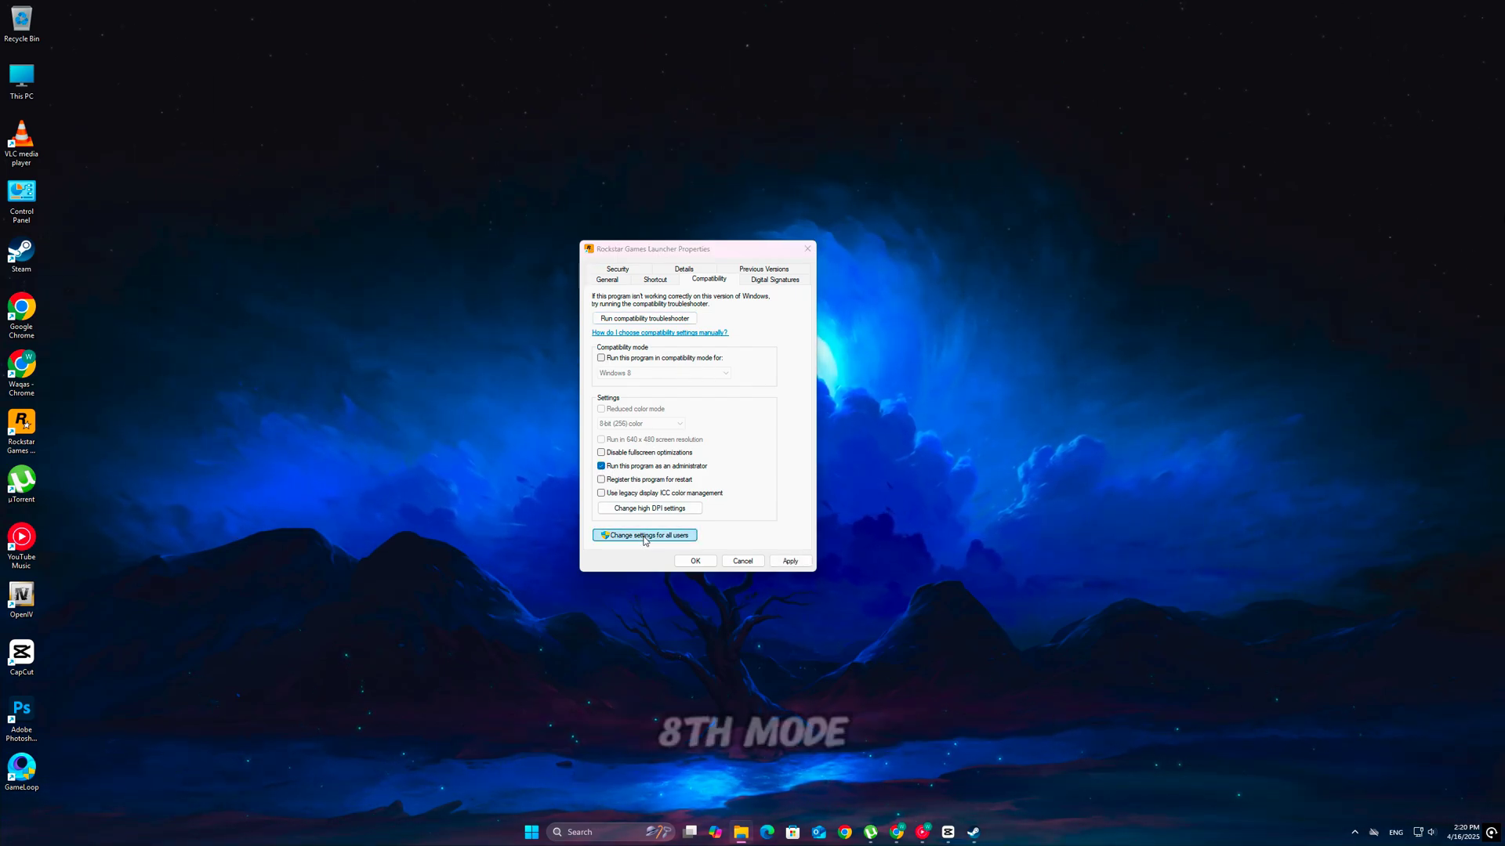
click(644, 535)
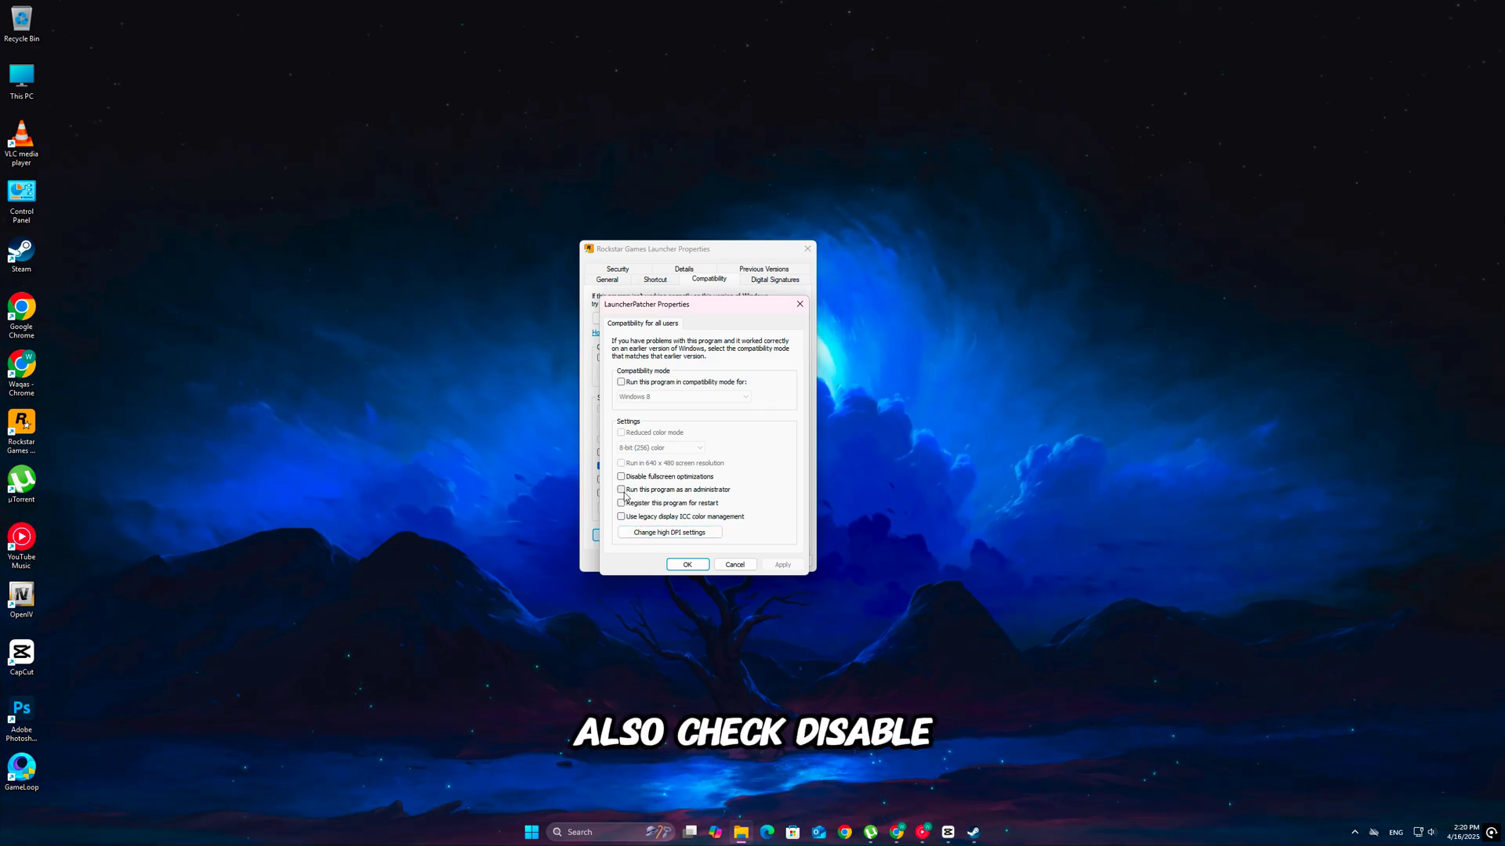
click(621, 489)
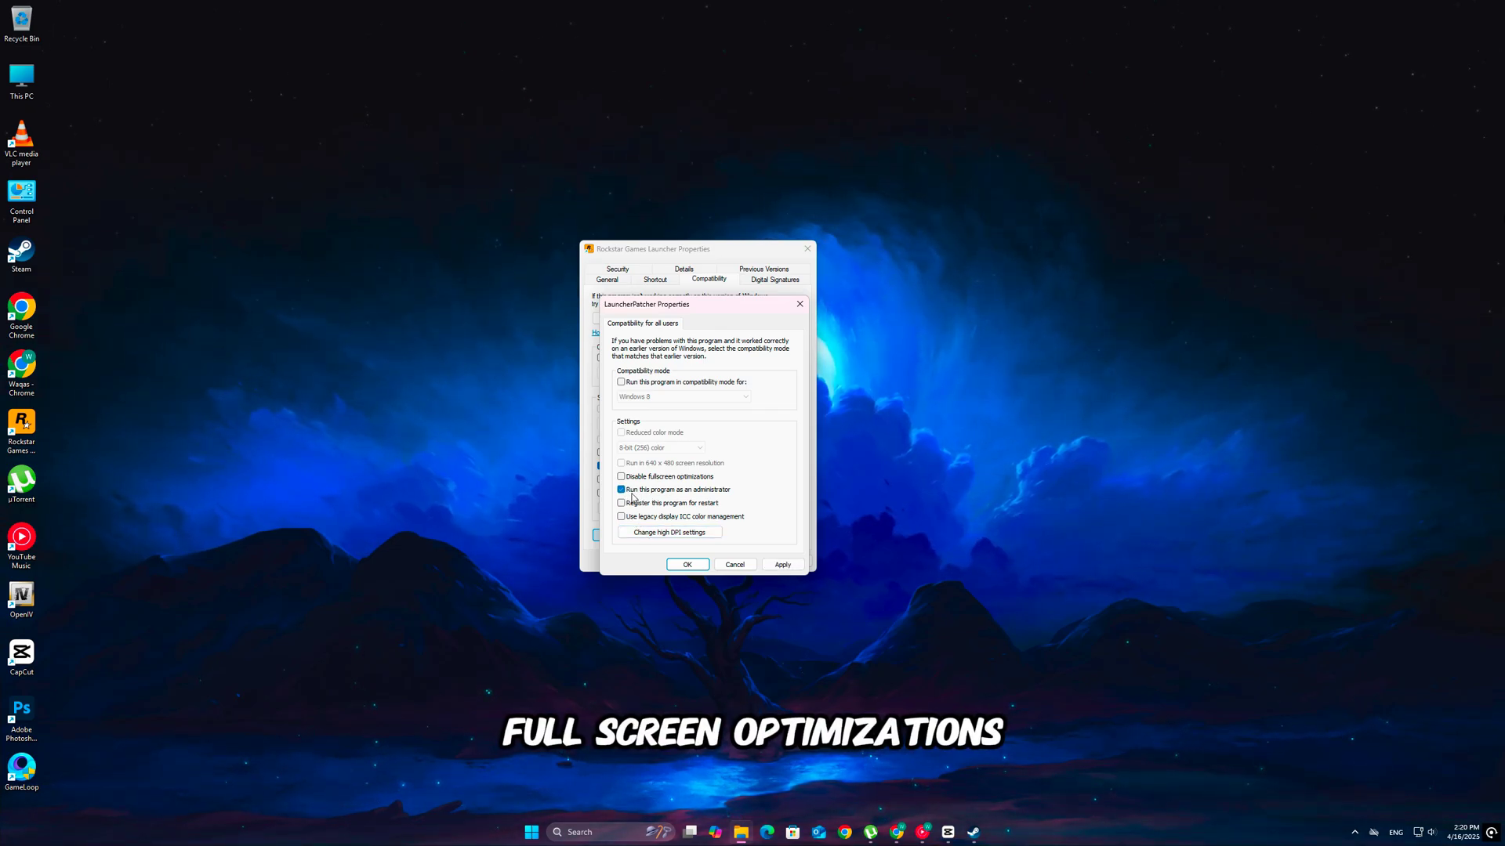